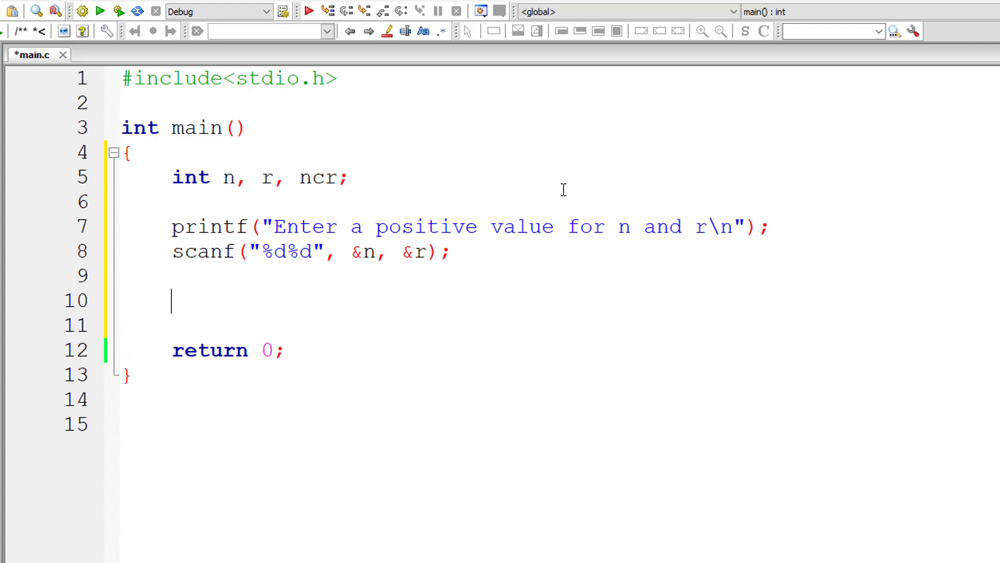
# Step: Sketch the formula ncr = n! / r! * (n - r)! on the empty line inside main
pyautogui.write('ncr = n! / r! * (n - r)! )')
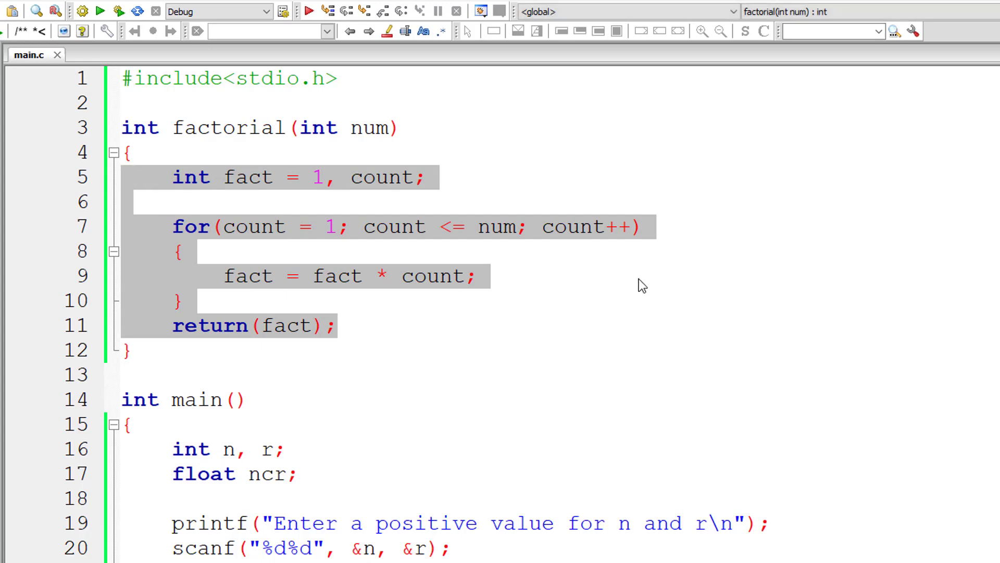
# Step: Delete the selected lines inside factorial's braces, leaving an empty body for a recursive version
pyautogui.press('Delete')
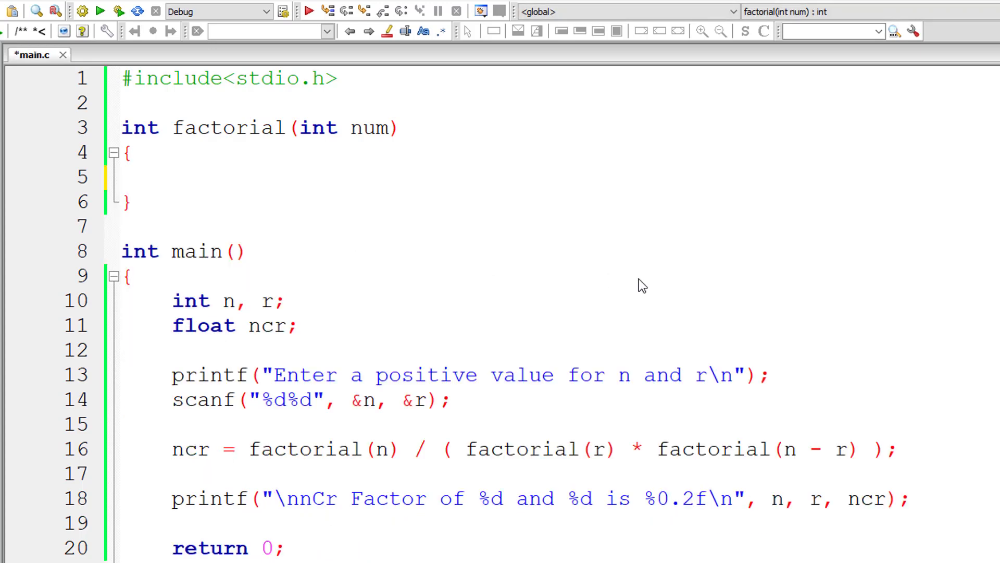